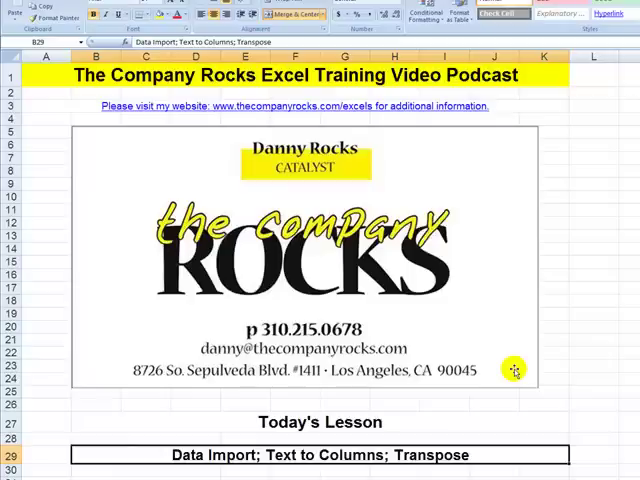
pyautogui.moveTo(160, 468)
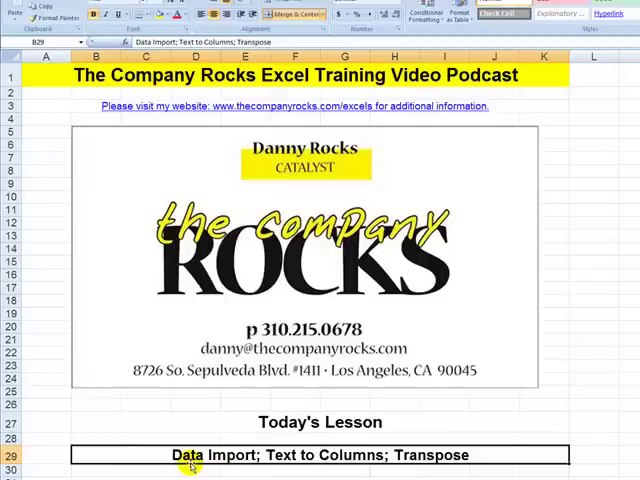
pyautogui.moveTo(427, 468)
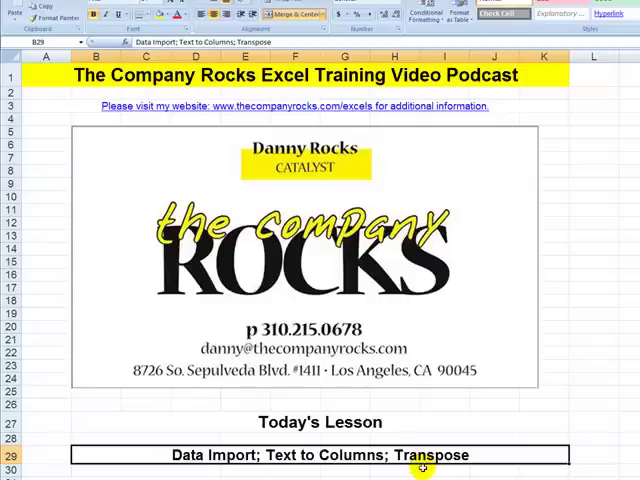
pyautogui.moveTo(327, 469)
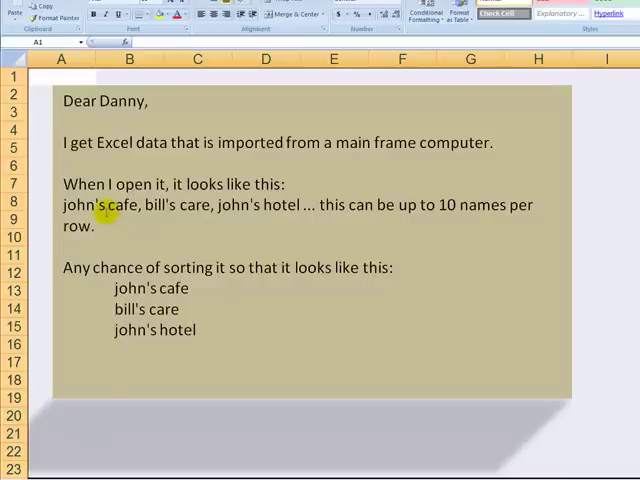
pyautogui.moveTo(278, 205)
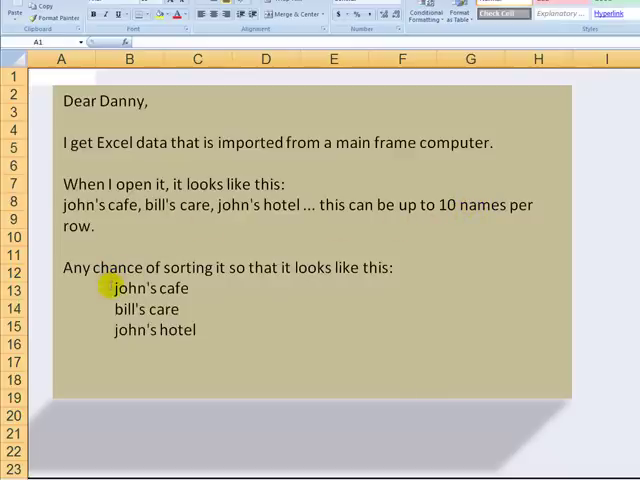
pyautogui.moveTo(113, 309)
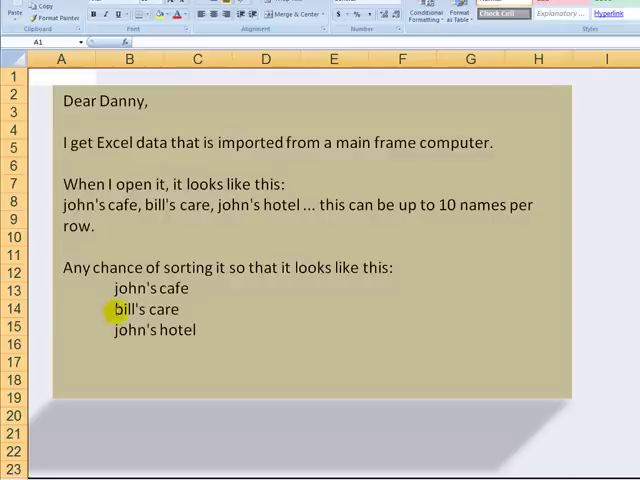
pyautogui.moveTo(116, 338)
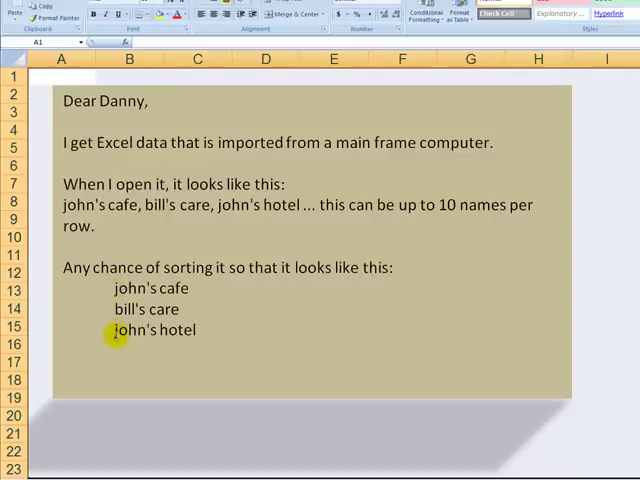
pyautogui.moveTo(156, 399)
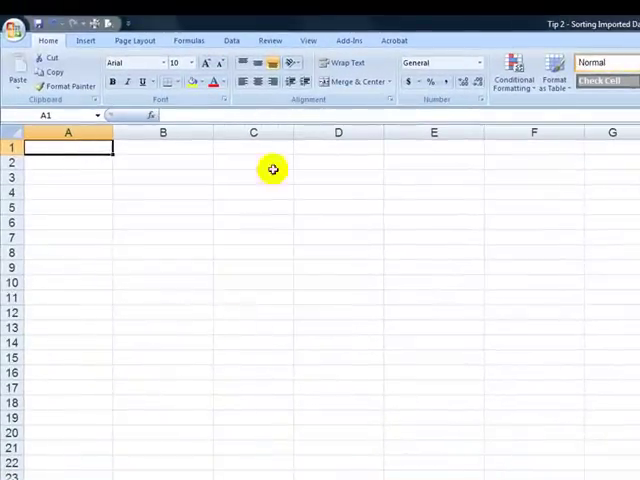
# Start a From Text import and browse to the CR - Excel 2007 Training for Website folder.
pyautogui.click(232, 40)
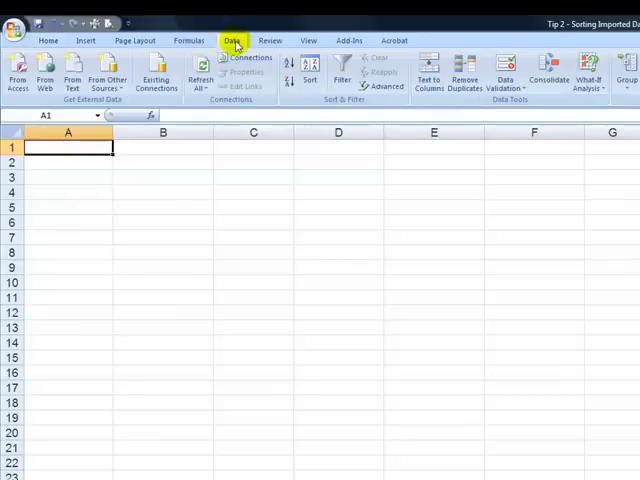
pyautogui.moveTo(72, 90)
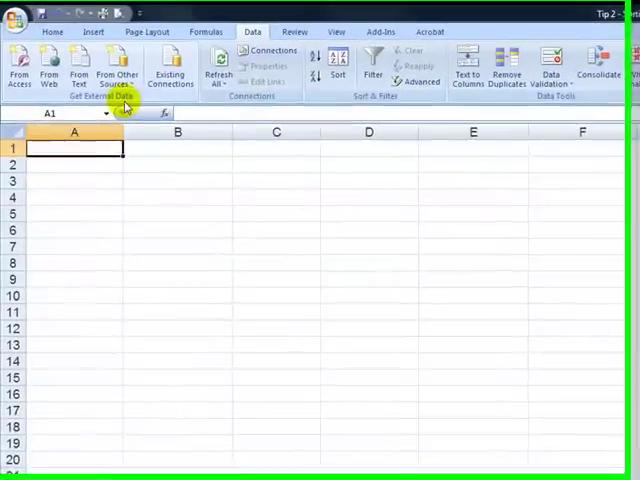
pyautogui.click(82, 75)
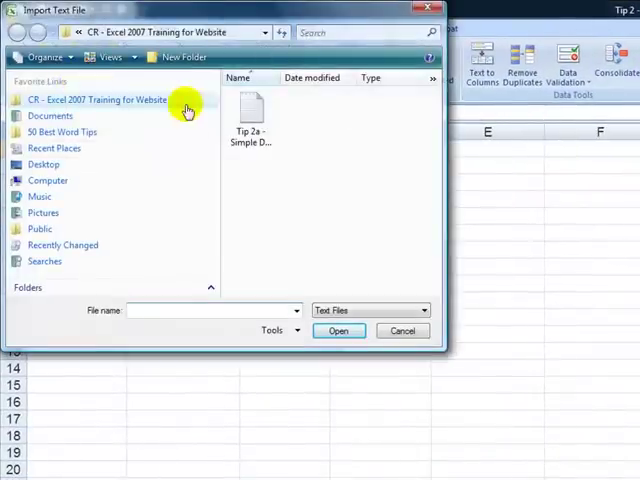
pyautogui.click(338, 330)
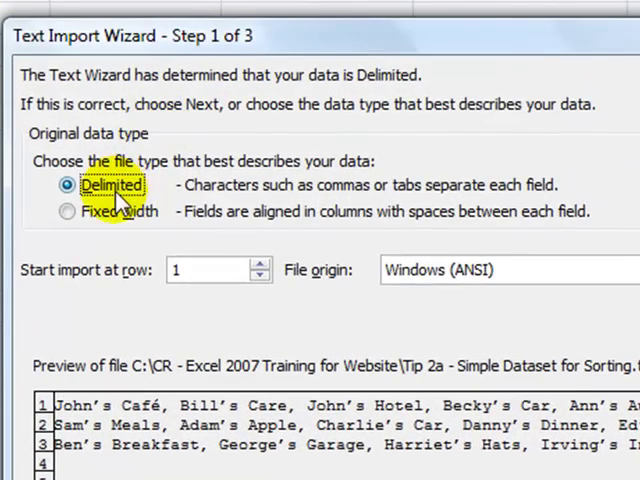
pyautogui.moveTo(112, 222)
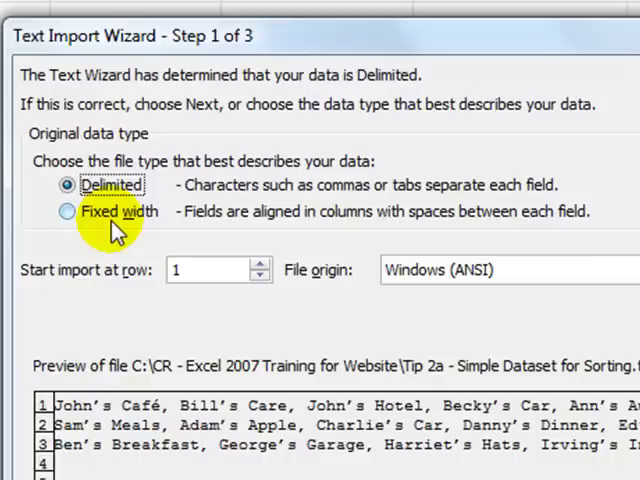
pyautogui.moveTo(380, 230)
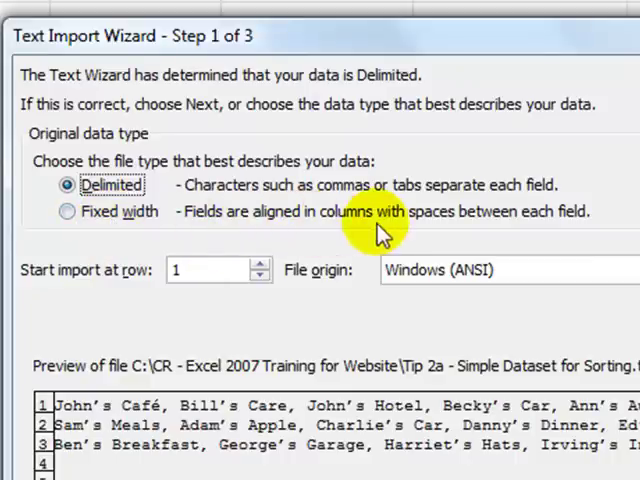
pyautogui.moveTo(592, 225)
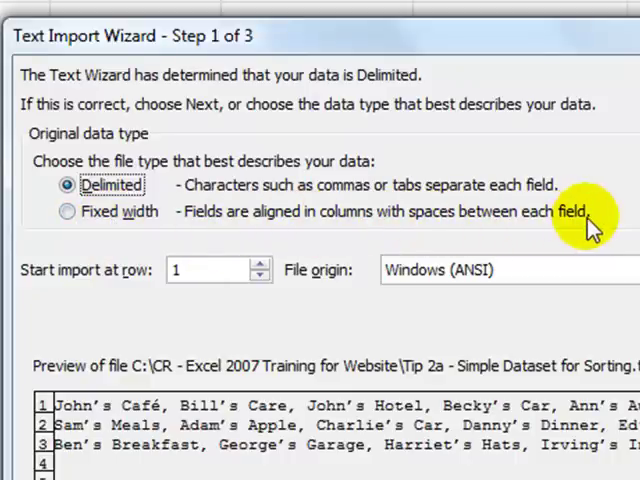
pyautogui.moveTo(110, 211)
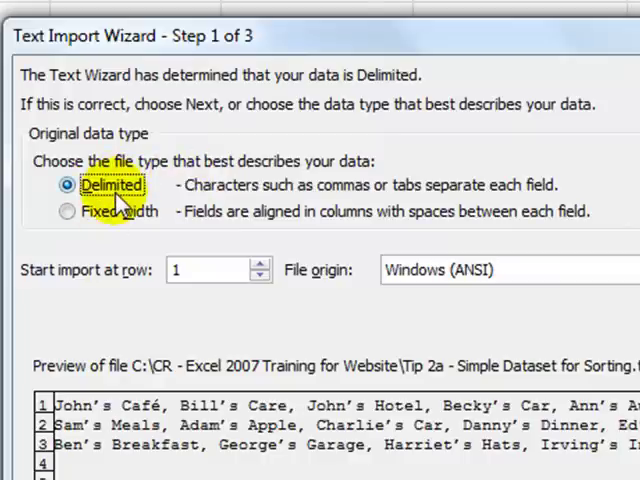
pyautogui.moveTo(225, 195)
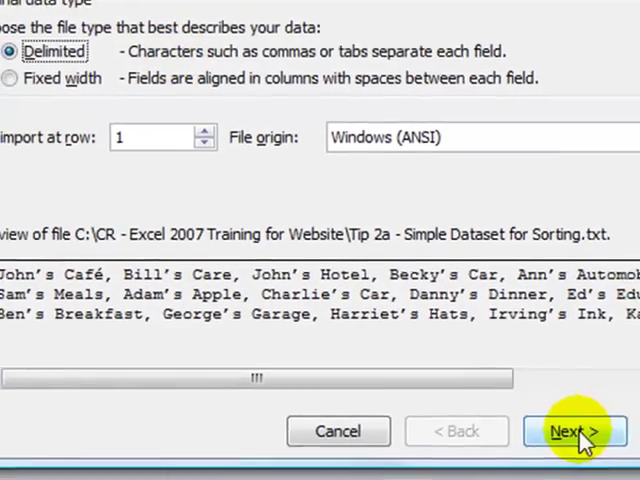
# Keep Delimited as the data type for the Tip 2a file and advance to the separators.
pyautogui.click(575, 430)
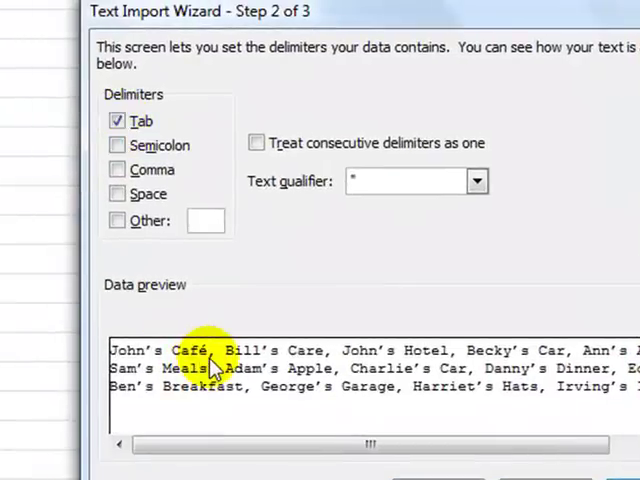
pyautogui.moveTo(330, 377)
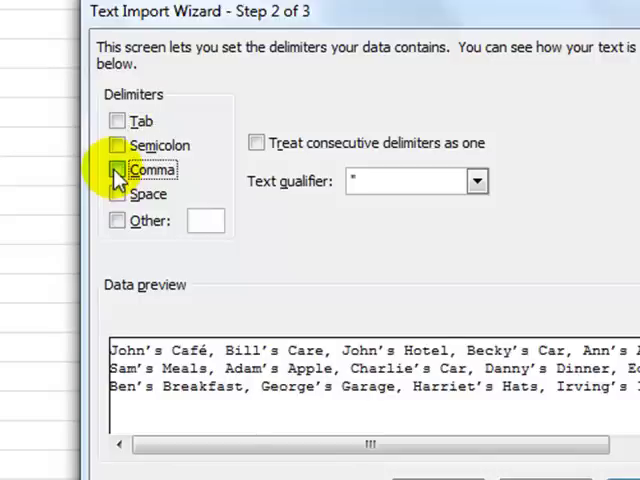
# Switch the delimiter from Tab to Comma and advance to the column-format step.
pyautogui.click(118, 169)
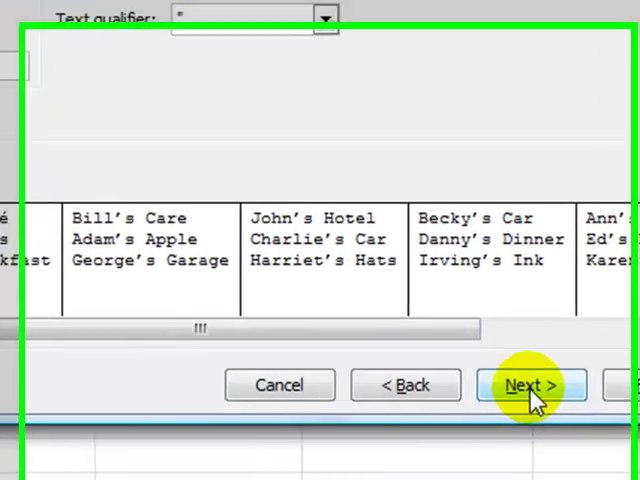
pyautogui.click(526, 385)
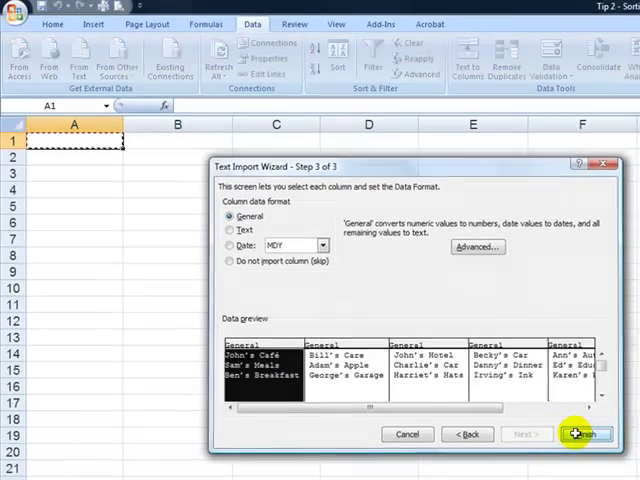
# Finish the import, placing the names on the existing worksheet at =$A$1.
pyautogui.click(580, 430)
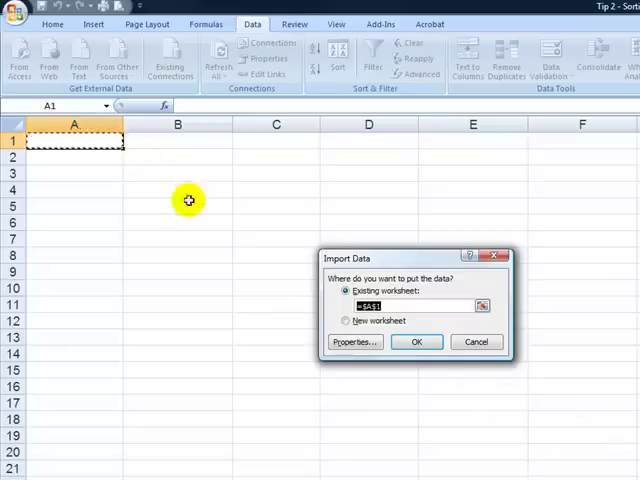
pyautogui.click(416, 341)
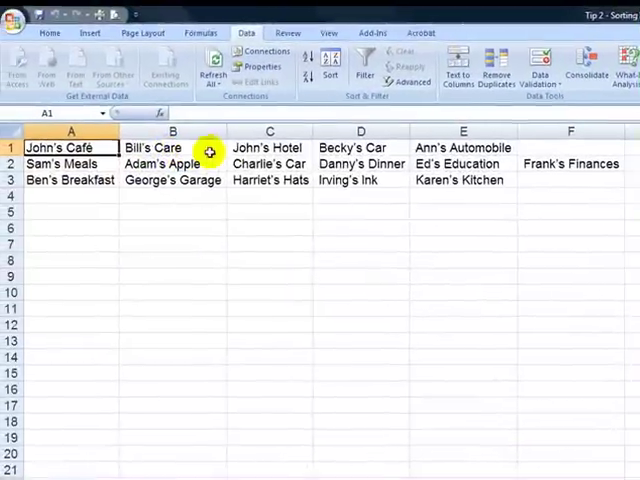
pyautogui.moveTo(522, 148)
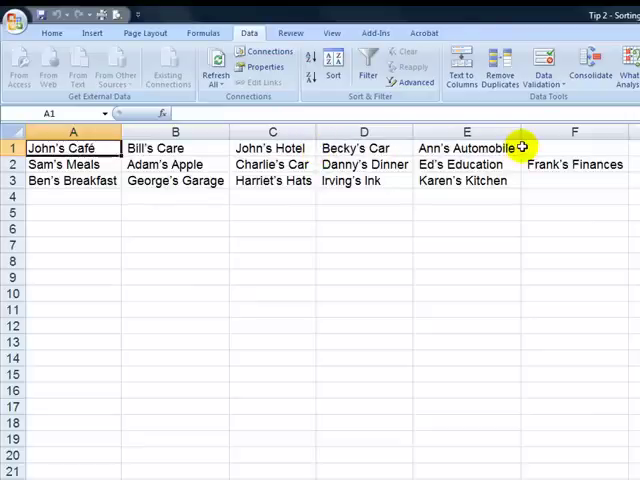
pyautogui.moveTo(189, 180)
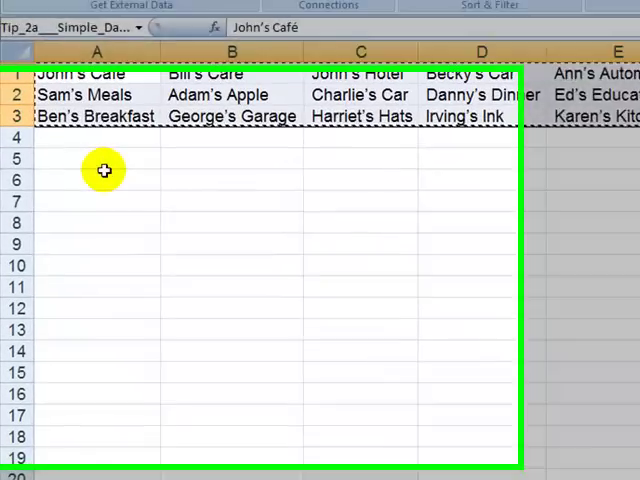
# Paste Special the copied names transposed at A5 so each group runs down a column.
pyautogui.rightClick(103, 170)
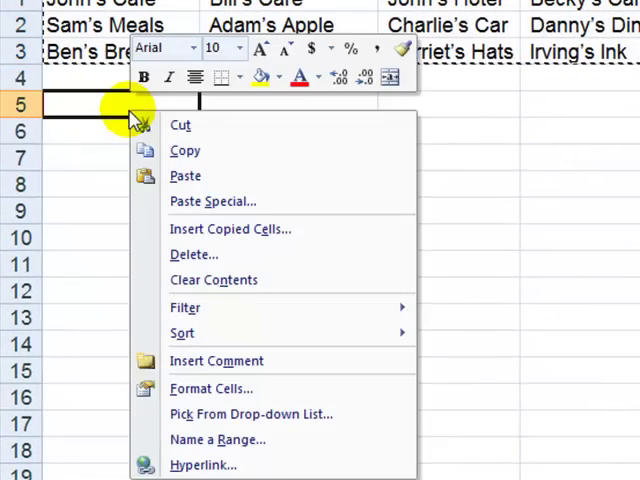
pyautogui.moveTo(185, 175)
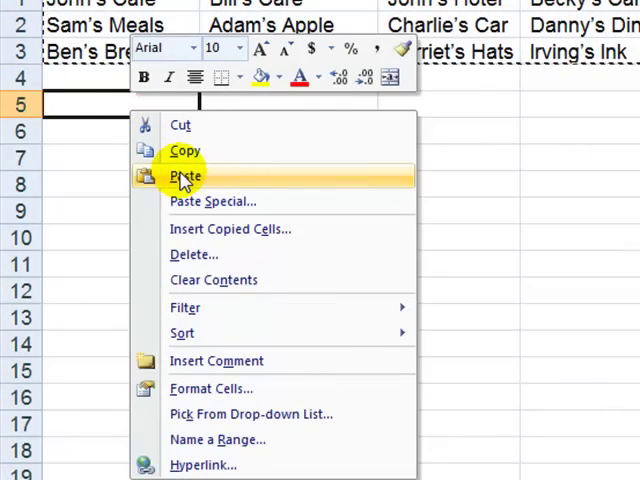
pyautogui.moveTo(213, 201)
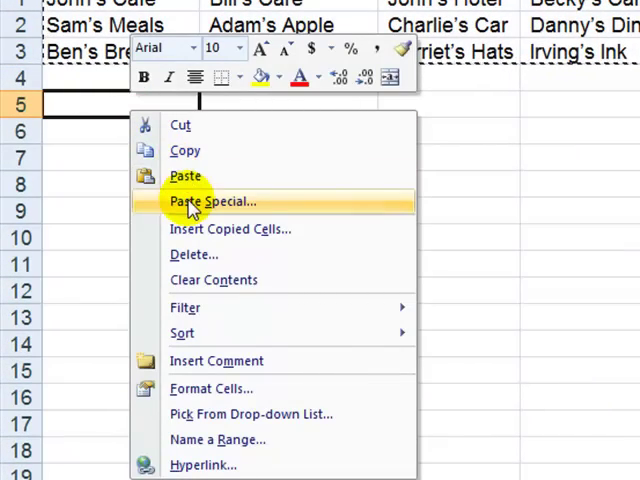
pyautogui.click(218, 201)
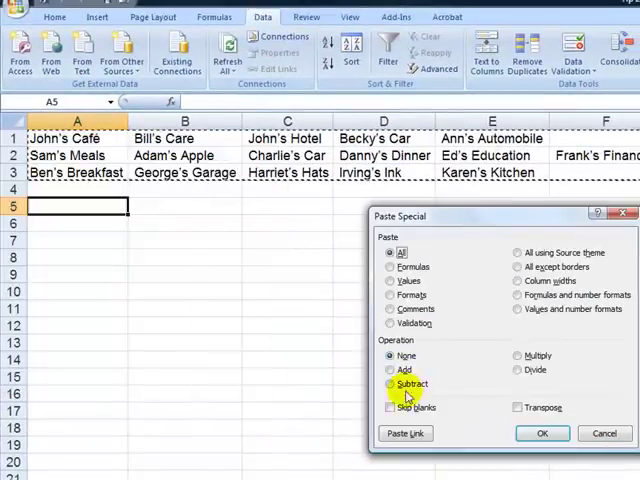
pyautogui.click(518, 407)
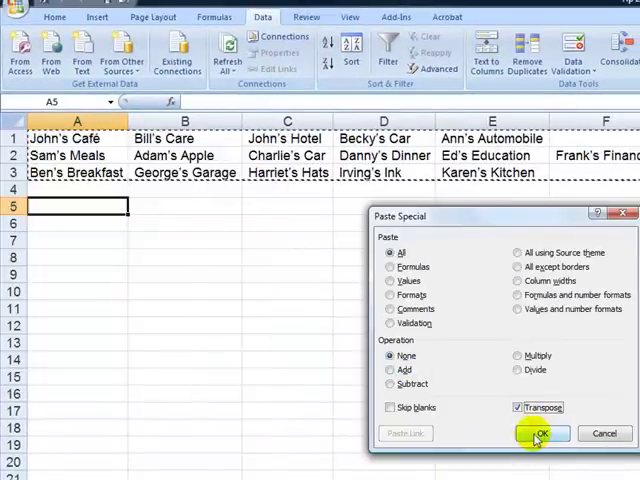
pyautogui.click(544, 433)
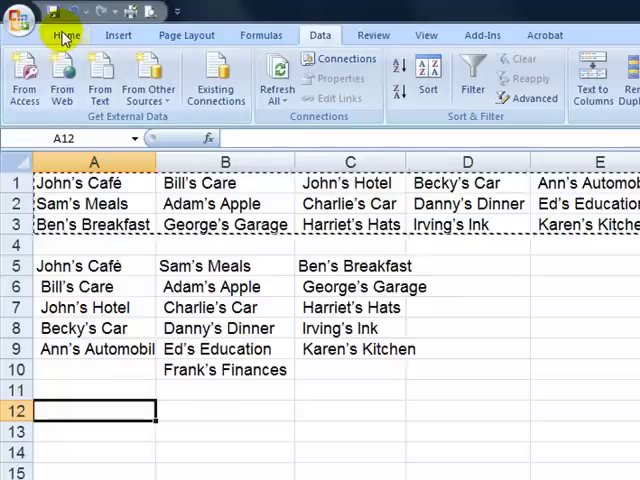
pyautogui.click(66, 34)
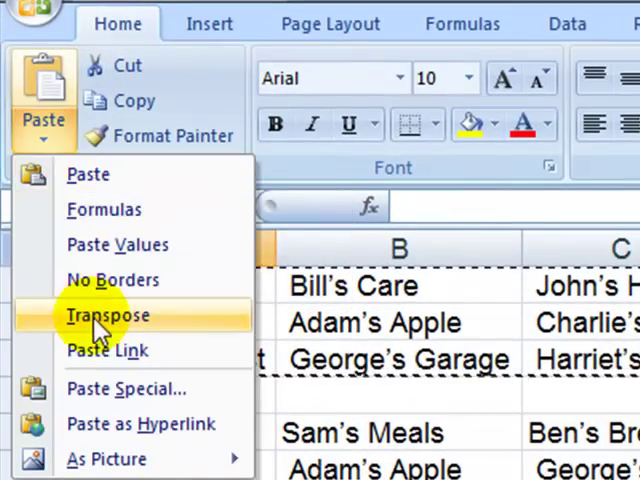
# Paste the names transposed at A12, then move to the address block sheet.
pyautogui.click(109, 315)
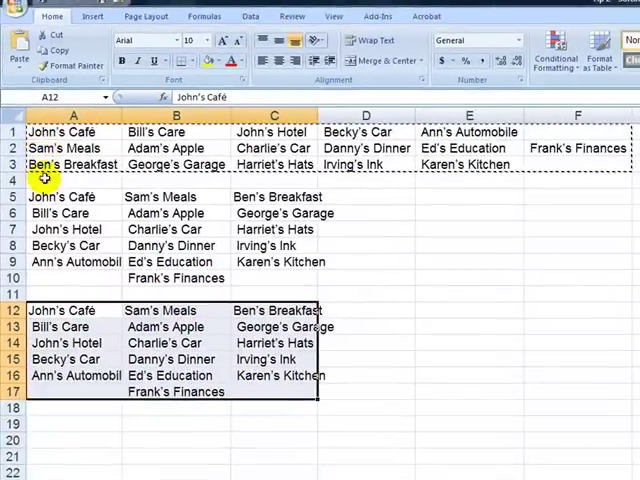
pyautogui.moveTo(124, 164)
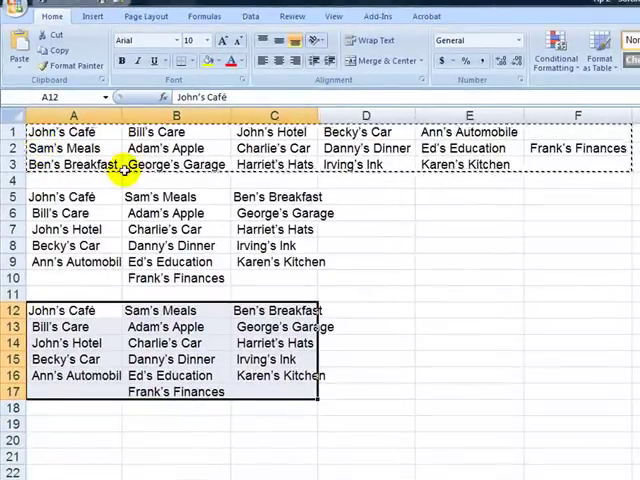
pyautogui.press('Escape')
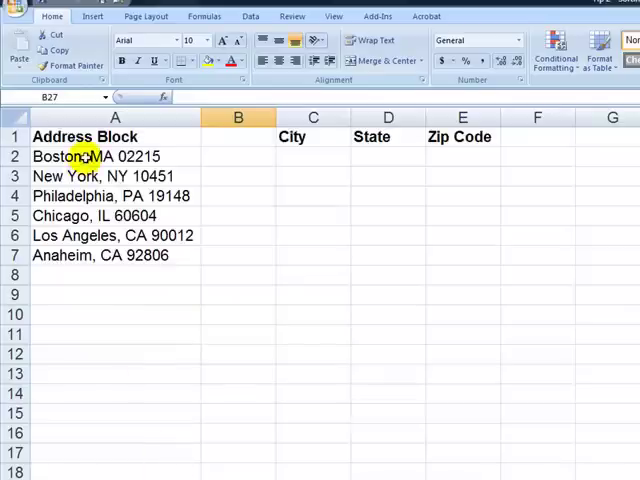
# Select and copy the six city, state and zip addresses in A2:A7.
pyautogui.click(90, 156)
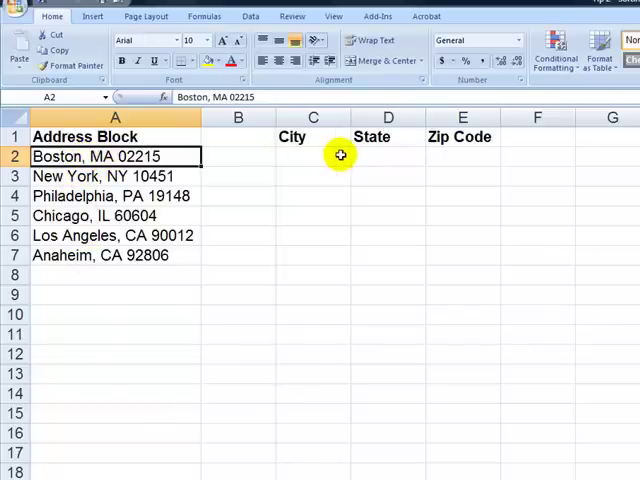
pyautogui.click(388, 156)
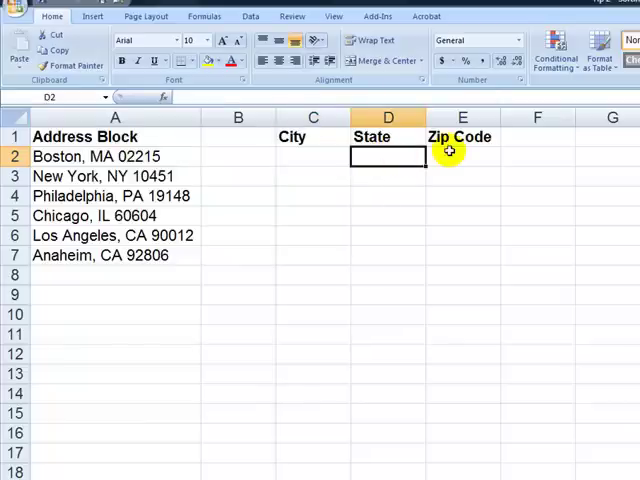
pyautogui.click(460, 156)
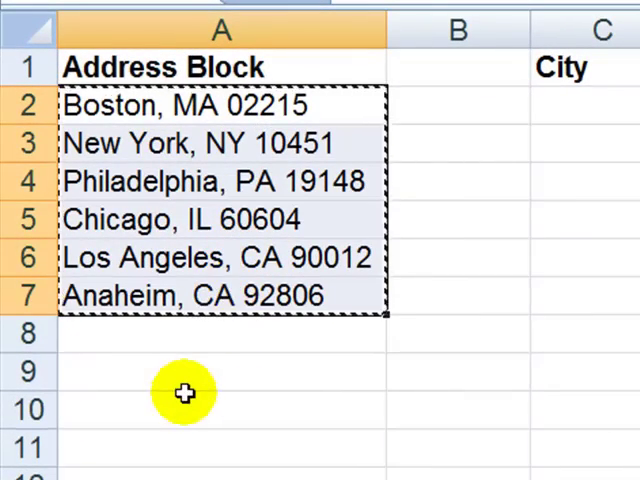
# Paste a second copy of the six addresses starting at cell A9.
pyautogui.click(181, 392)
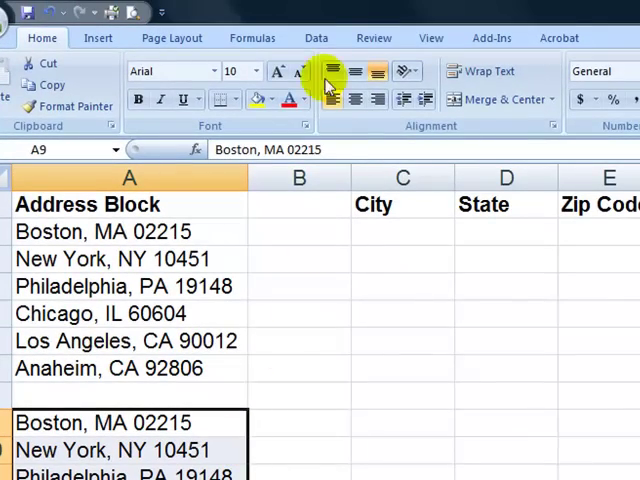
pyautogui.click(316, 37)
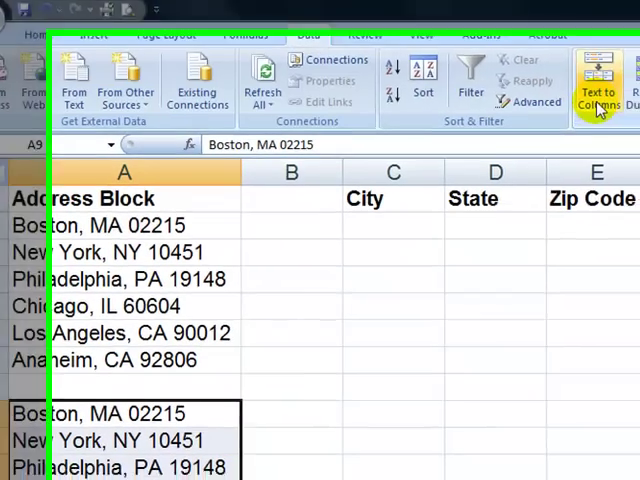
# Run Text to Columns as Delimited on Comma, moving states and zips into B9:B14.
pyautogui.click(599, 78)
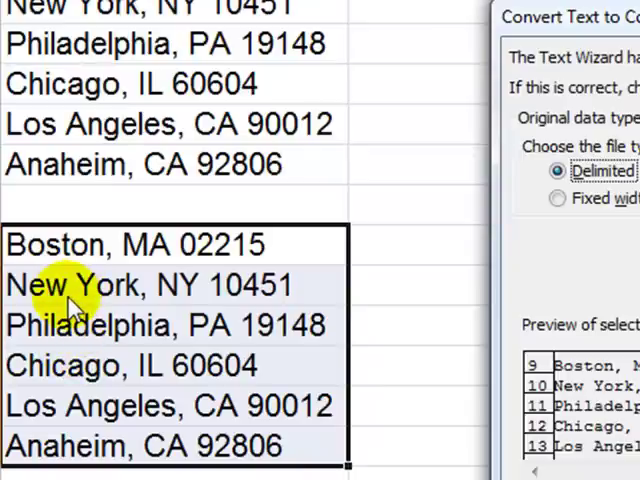
pyautogui.moveTo(65, 245)
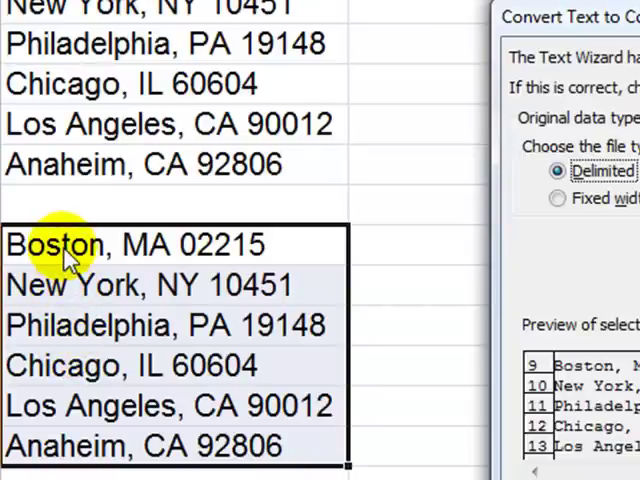
pyautogui.moveTo(48, 414)
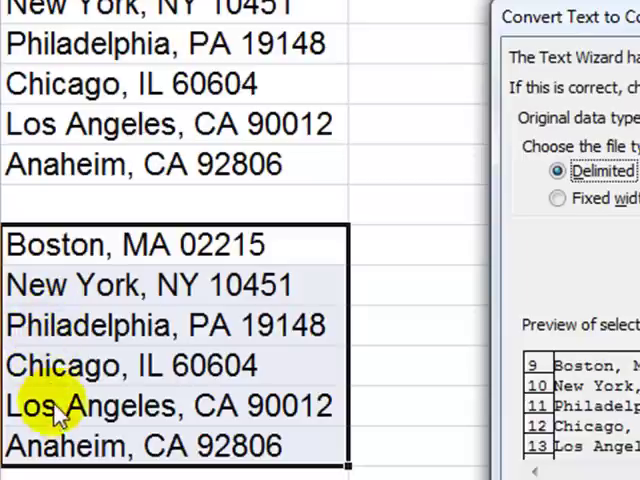
pyautogui.moveTo(48, 285)
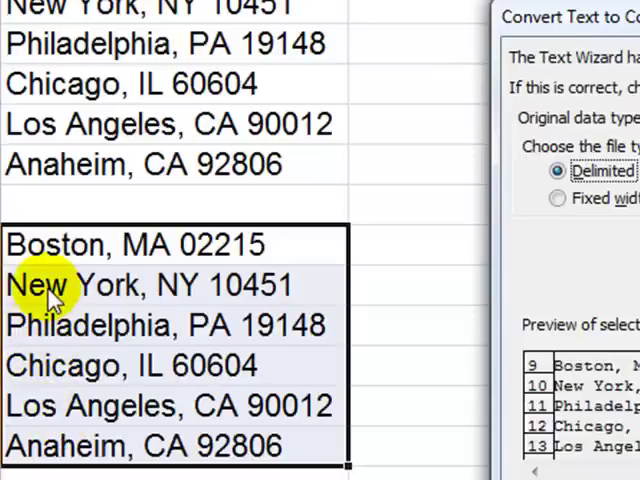
pyautogui.moveTo(165, 285)
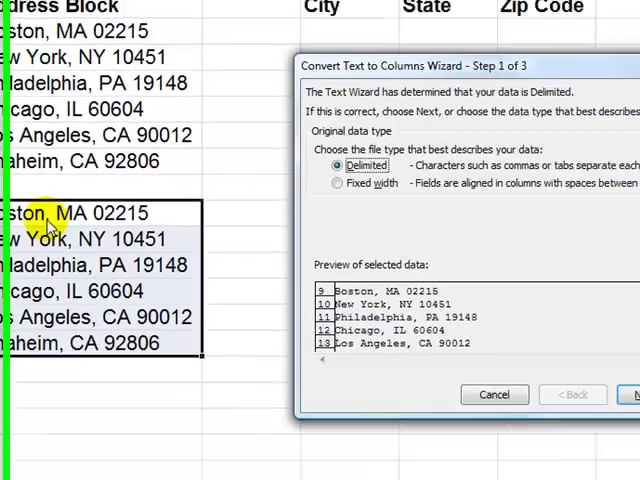
pyautogui.click(631, 394)
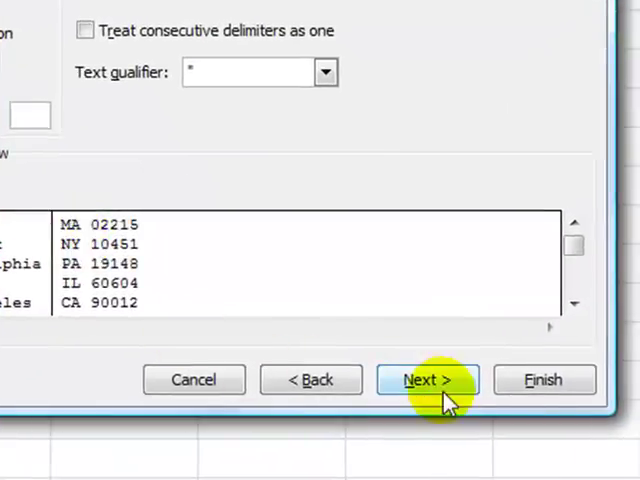
pyautogui.click(428, 379)
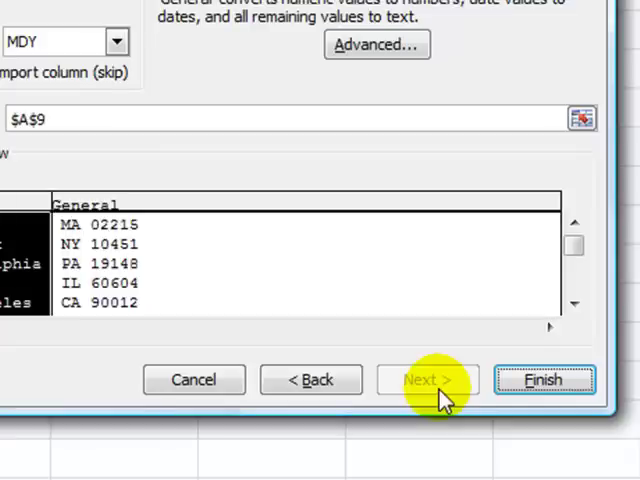
pyautogui.moveTo(554, 387)
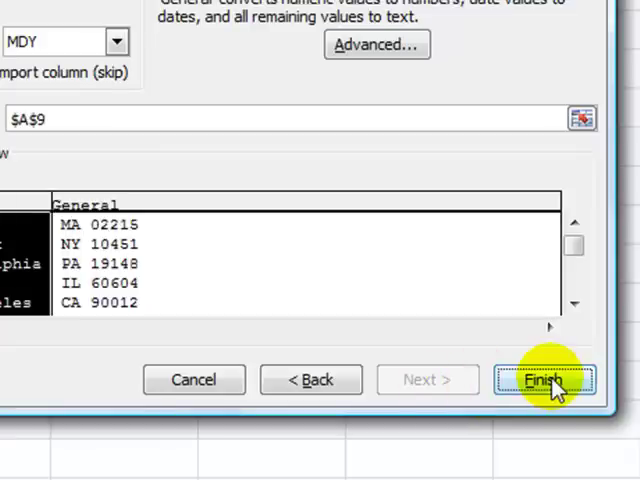
pyautogui.click(538, 379)
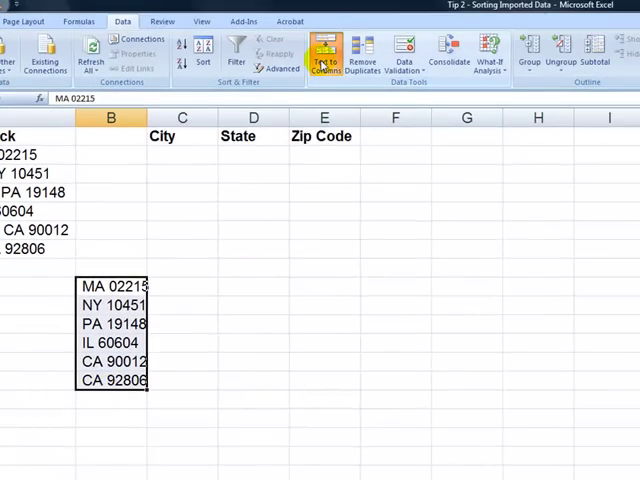
# Split B9:B14 at spaces, skipping the blank first column and formatting zip codes as Text.
pyautogui.click(322, 48)
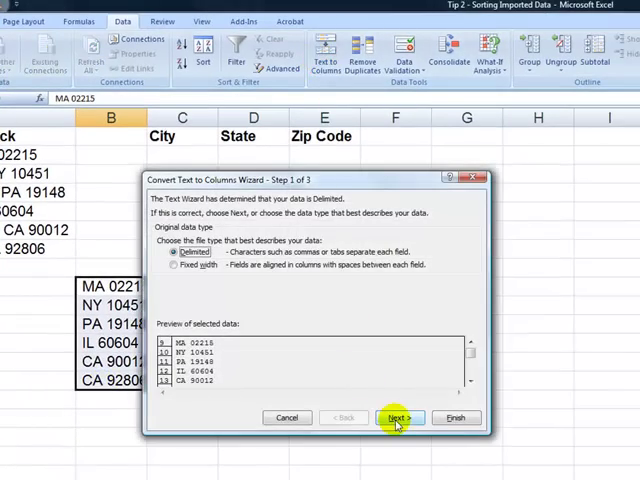
pyautogui.click(400, 417)
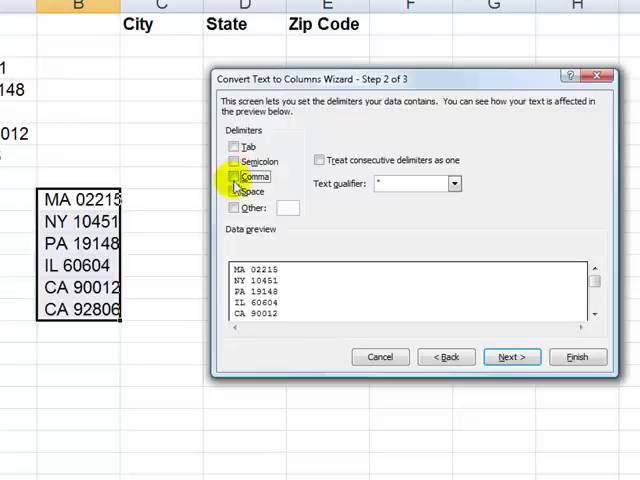
pyautogui.click(235, 191)
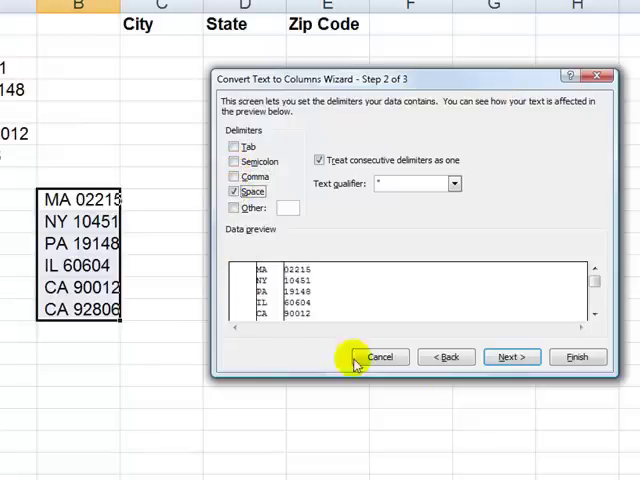
pyautogui.click(511, 357)
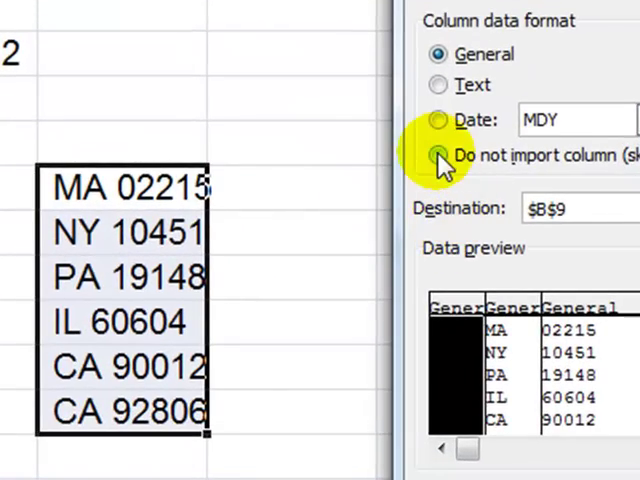
pyautogui.click(438, 155)
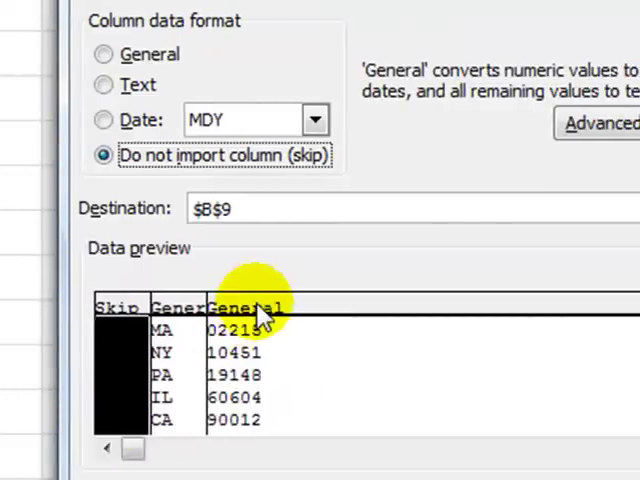
pyautogui.click(100, 54)
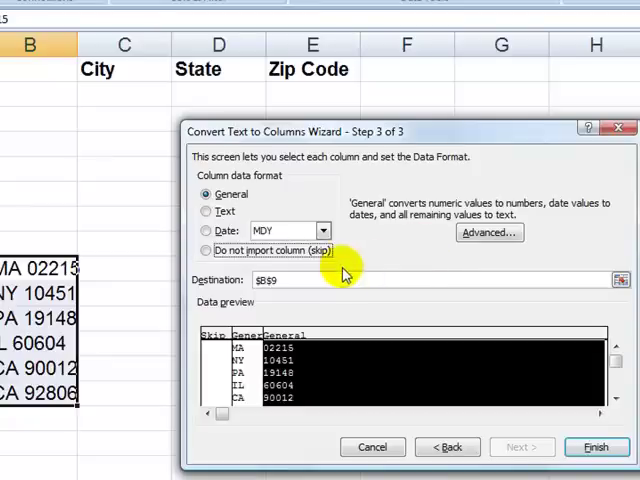
pyautogui.click(207, 211)
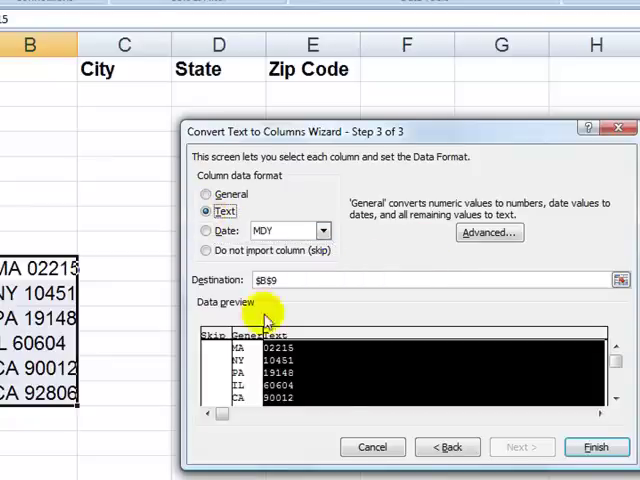
pyautogui.click(590, 447)
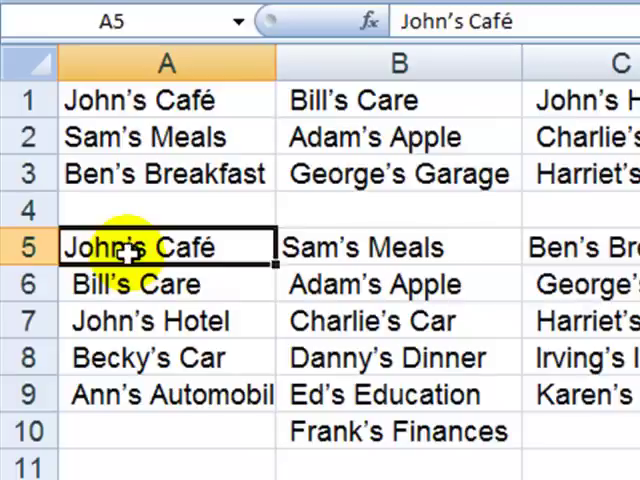
pyautogui.moveTo(135, 431)
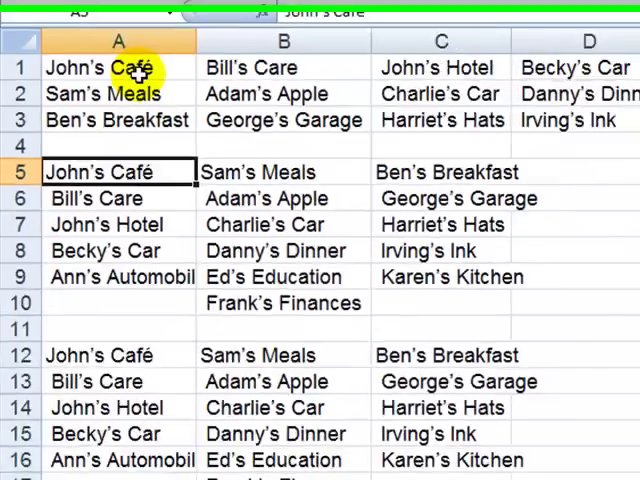
# Switch back to the Opening Page sheet showing the data import, text to columns and transpose lesson title.
pyautogui.click(66, 460)
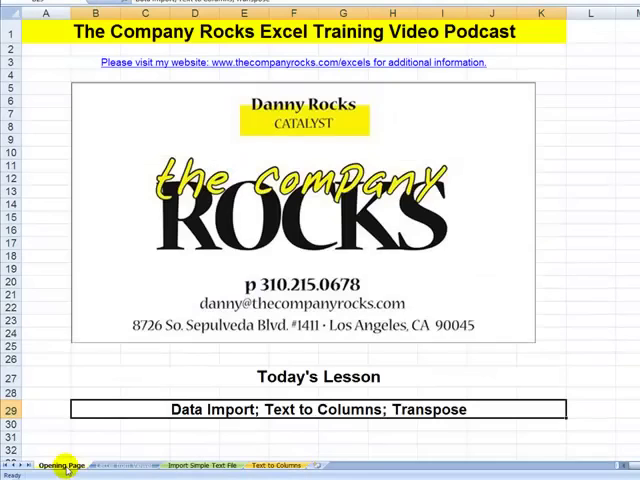
pyautogui.moveTo(88, 350)
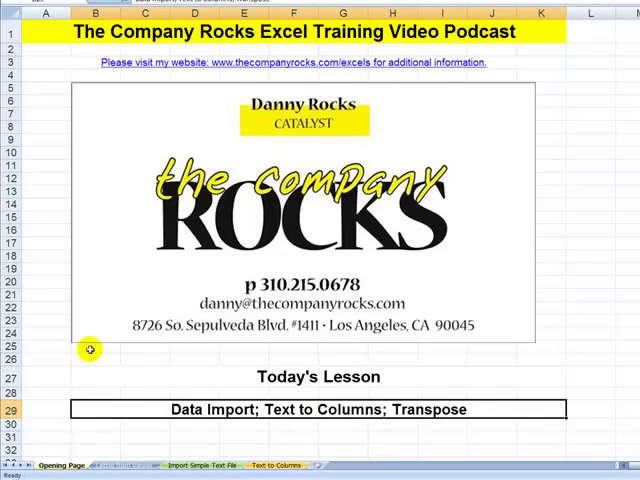